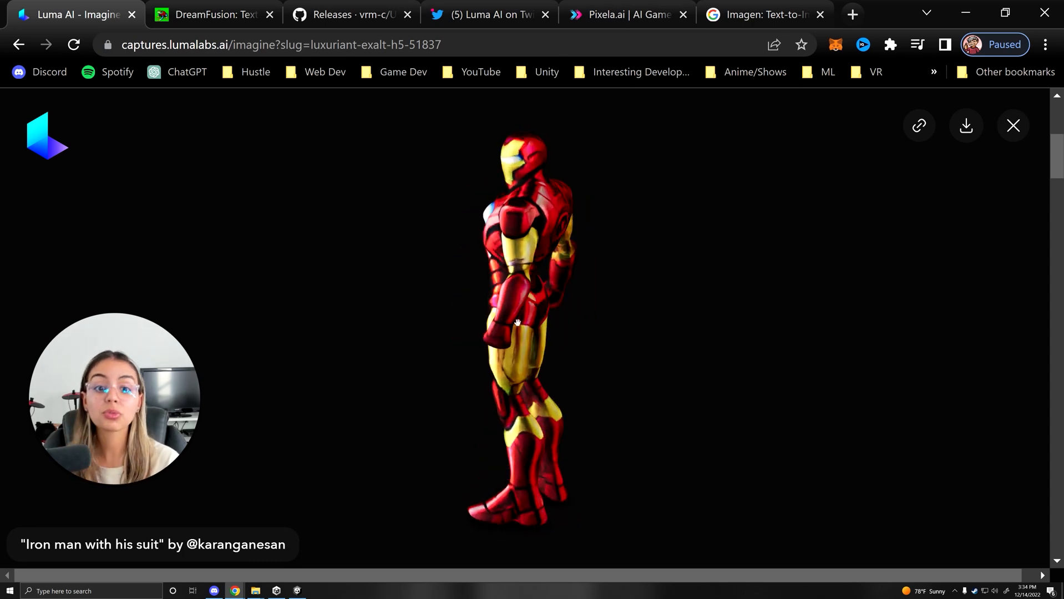
Inspect the Iron Man model from all sides and download it in glTF format
scroll("down", 3)
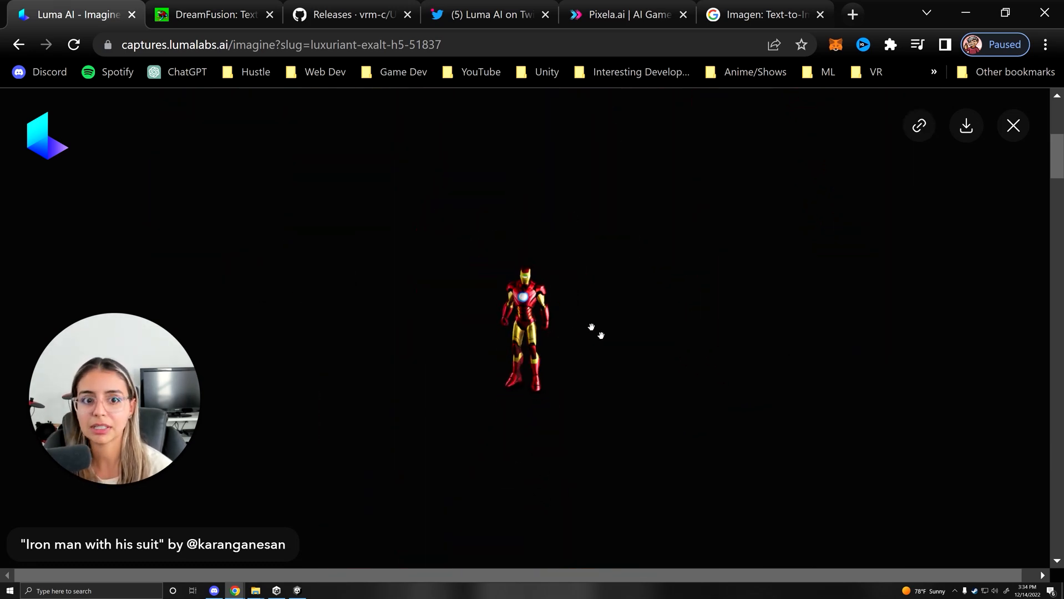
scroll("up", 3)
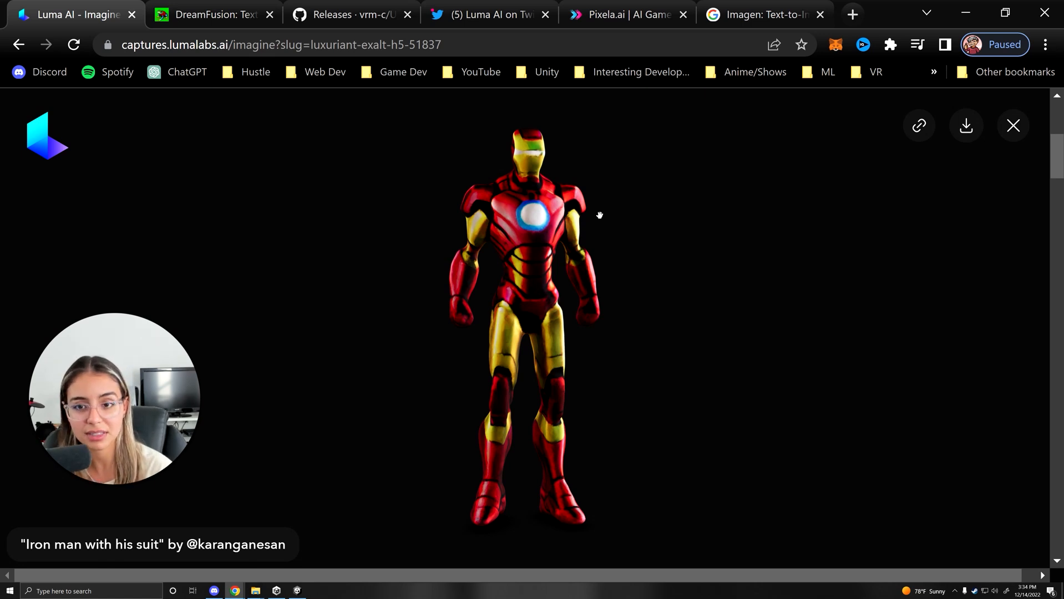
mouse_move(746, 183)
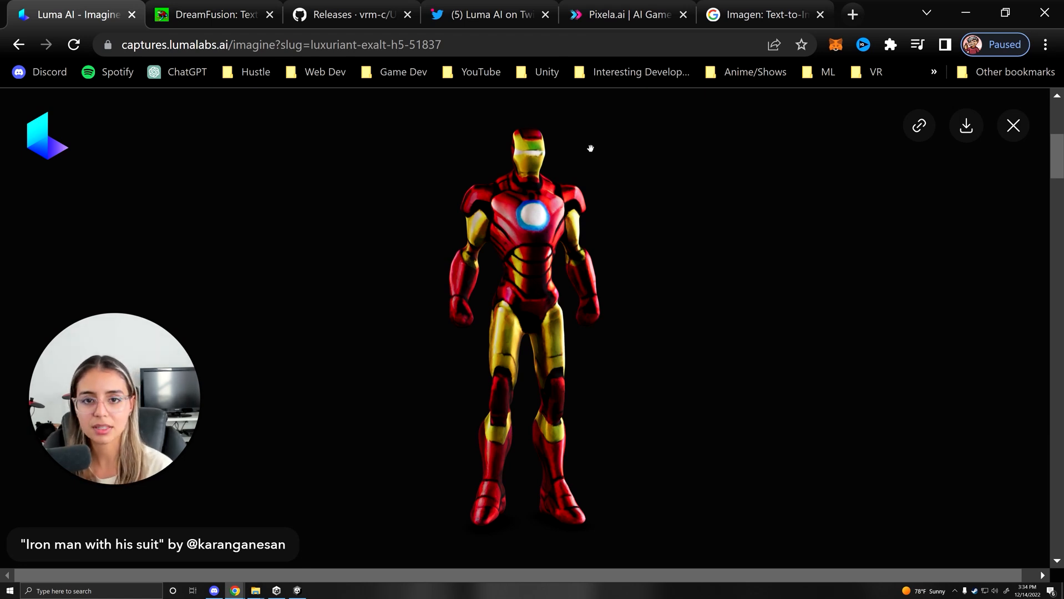
mouse_move(784, 391)
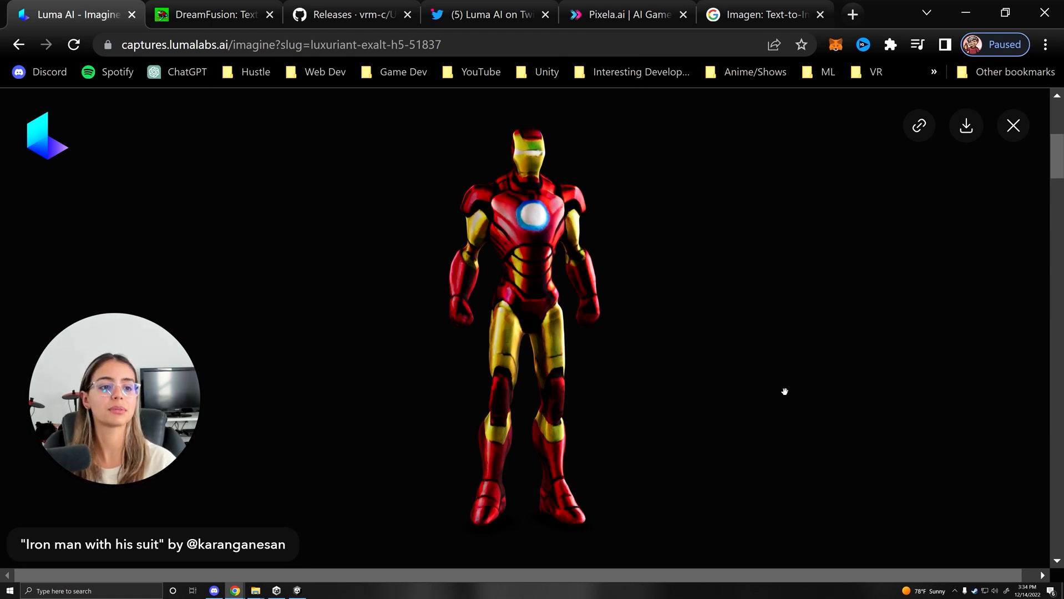
left_click(965, 126)
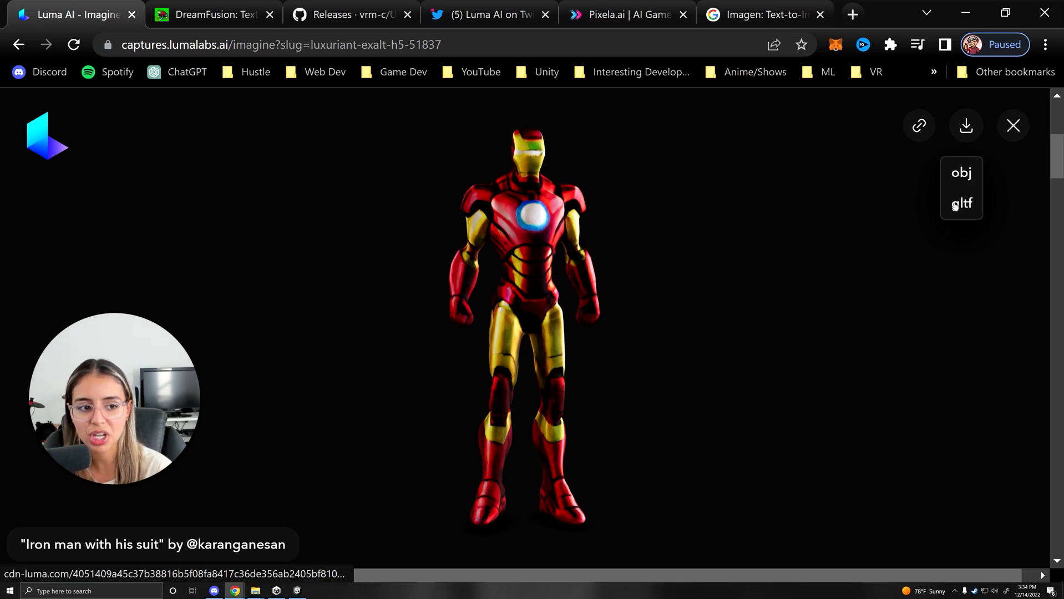
left_click(1013, 126)
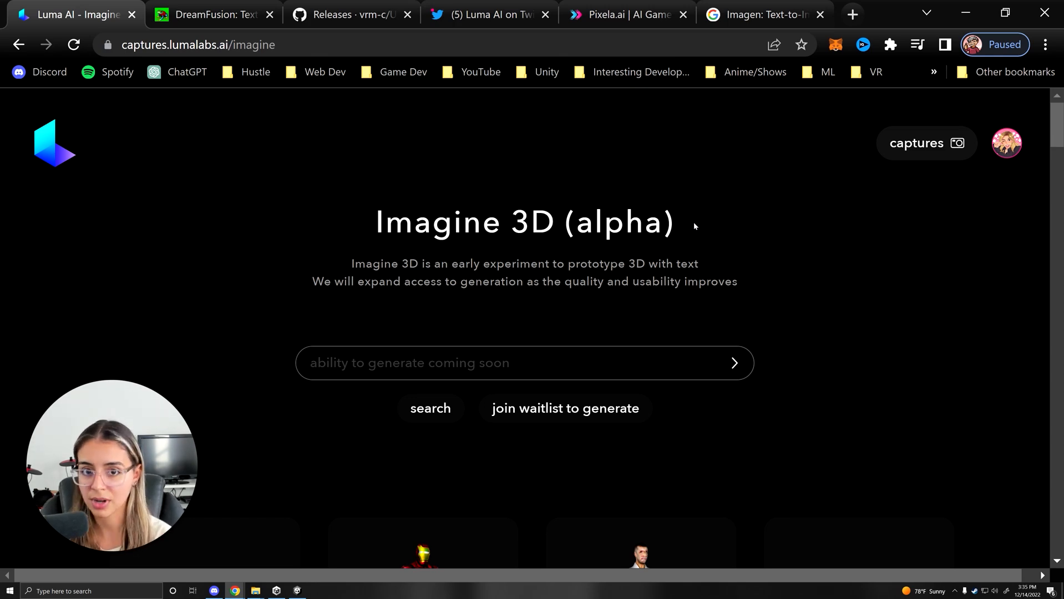
Scroll down the Imagine 3D gallery toward the steampunk ferret wizard capture
scroll("down", 3)
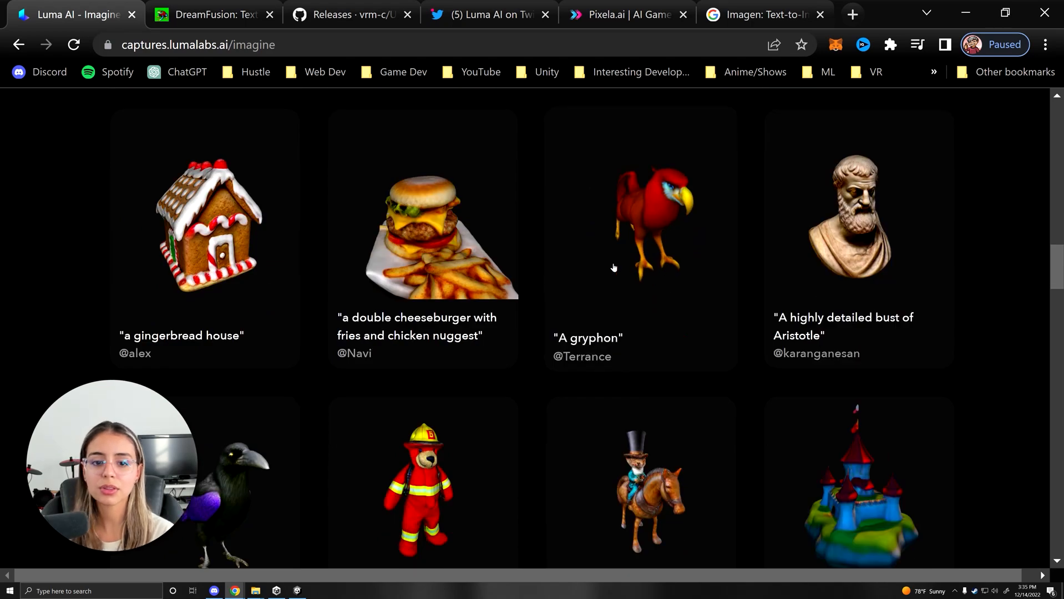
scroll("down", 3)
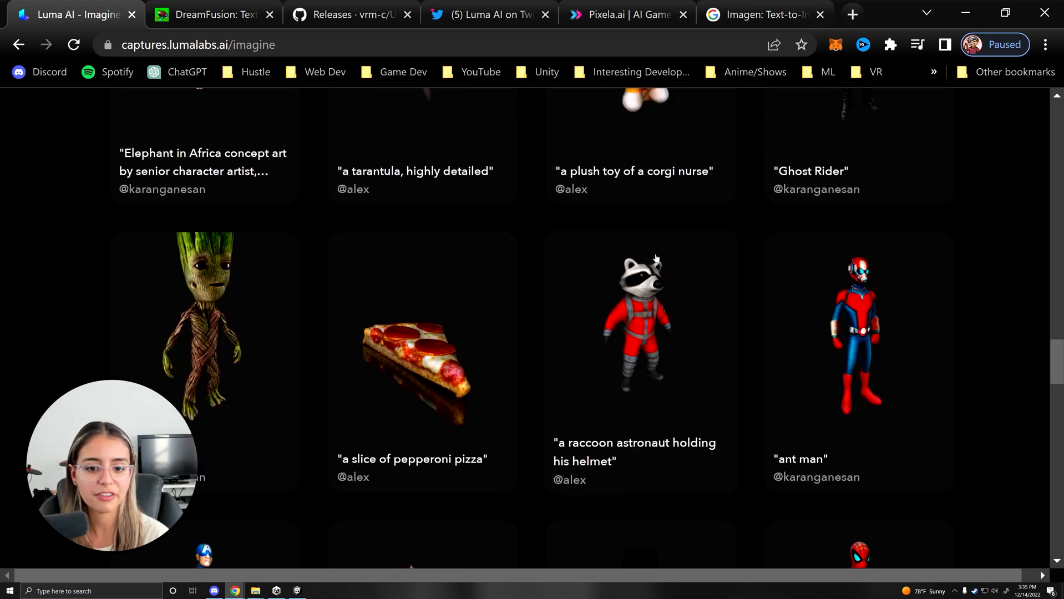
scroll("down", 3)
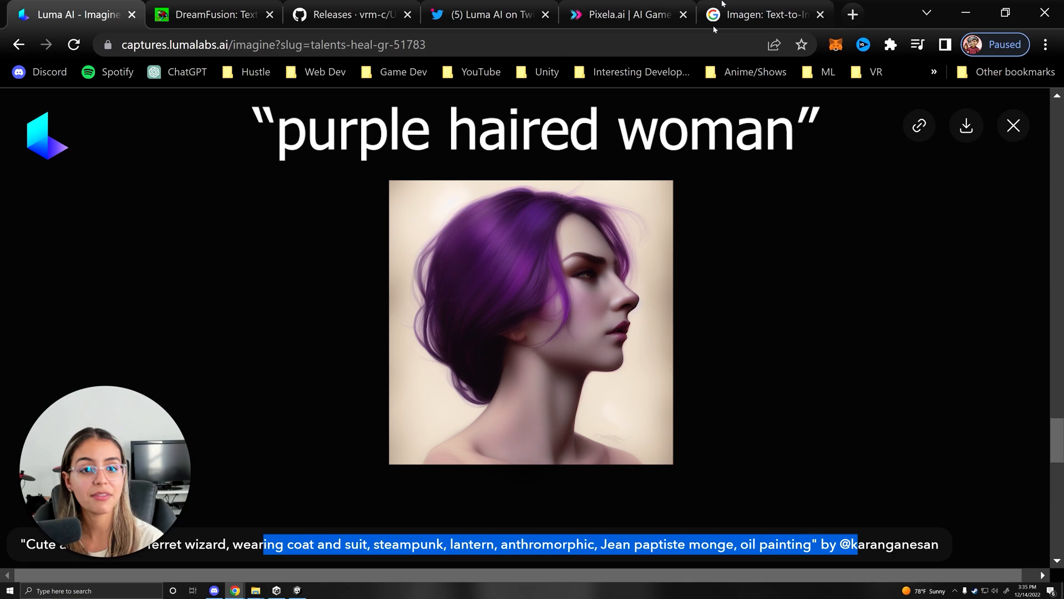
Switch to the Pixela.ai site and scroll through its grid of AI-generated game textures
left_click(625, 15)
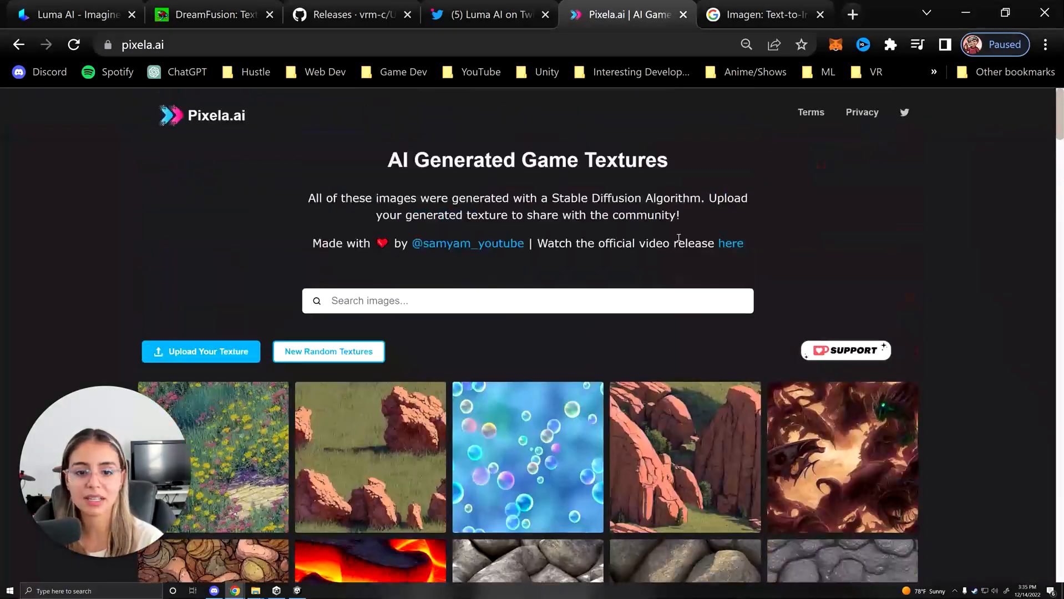
scroll("down", 3)
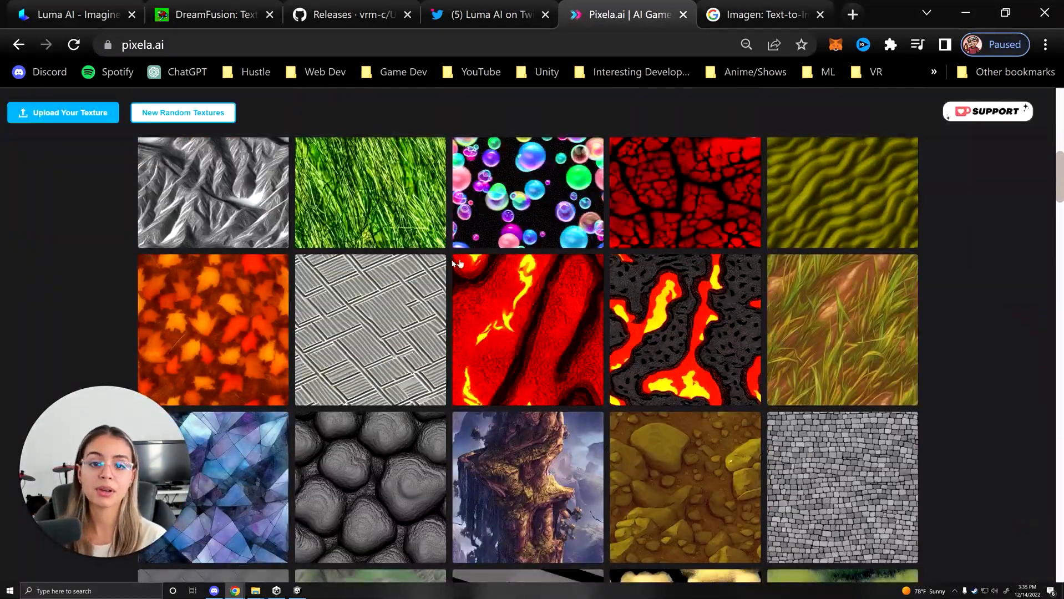
scroll("down", 3)
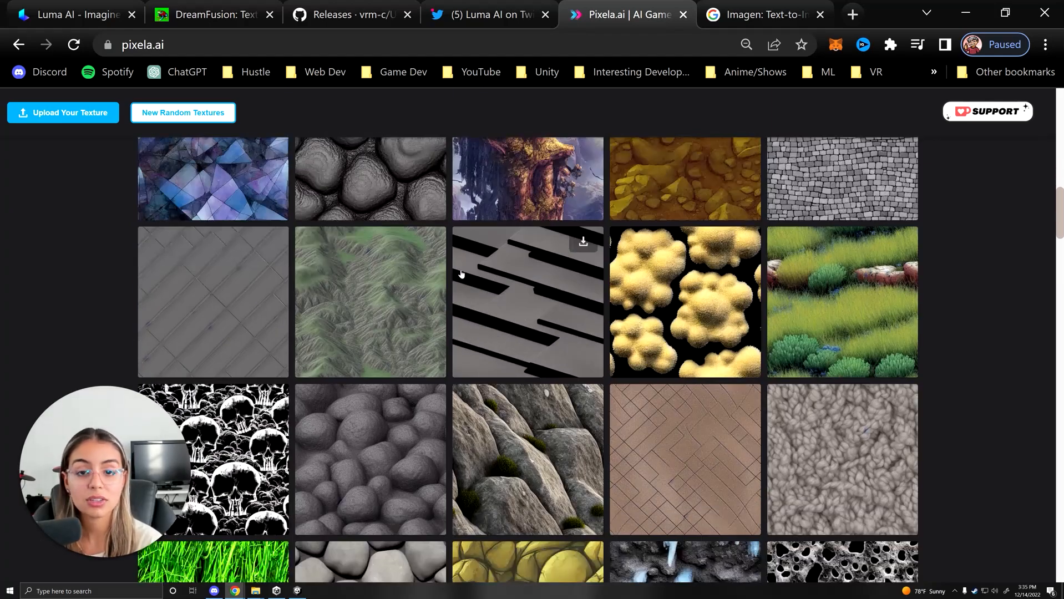
scroll("down", 3)
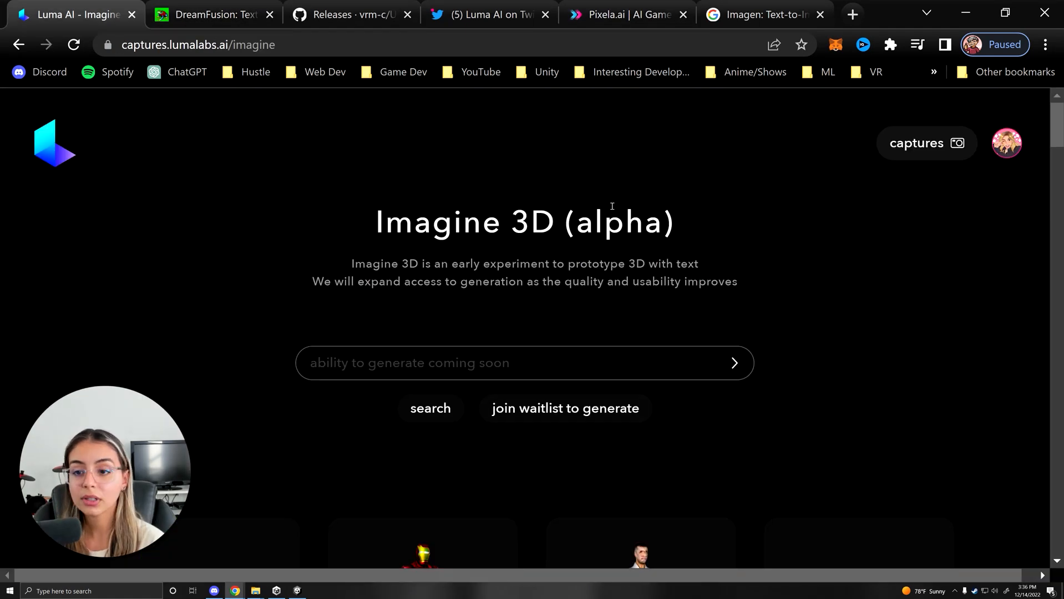
Switch to the DreamFusion project page and select its full paper title
left_click(211, 14)
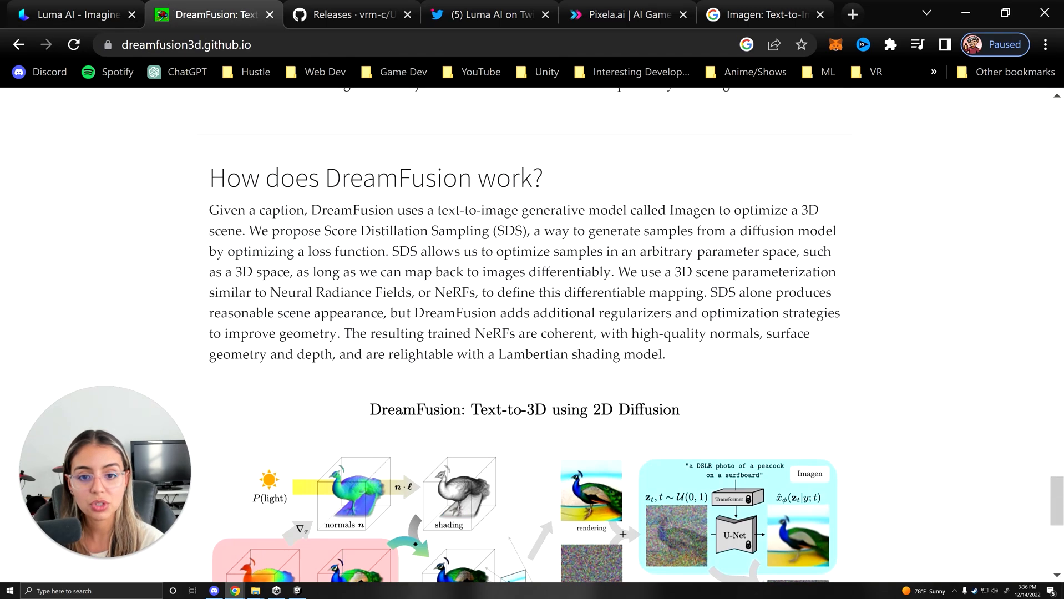
scroll("down", 3)
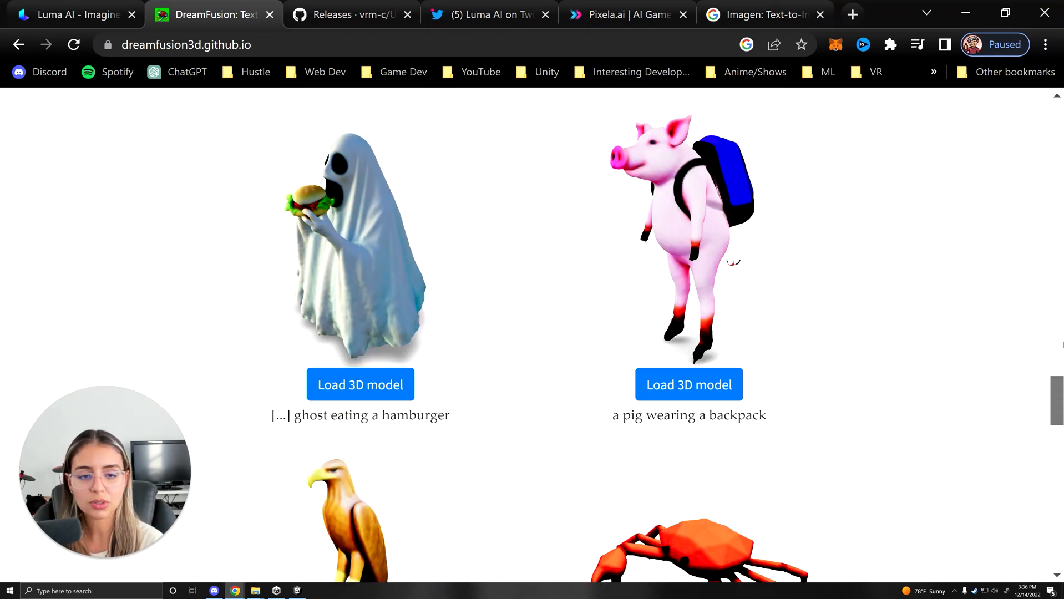
scroll("up", 3)
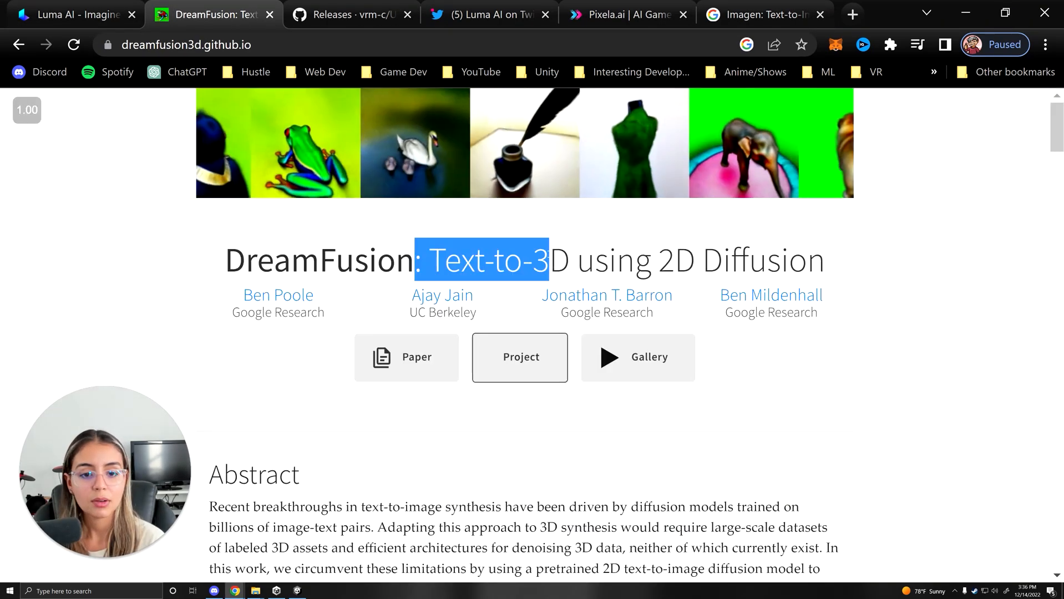
scroll("down", 3)
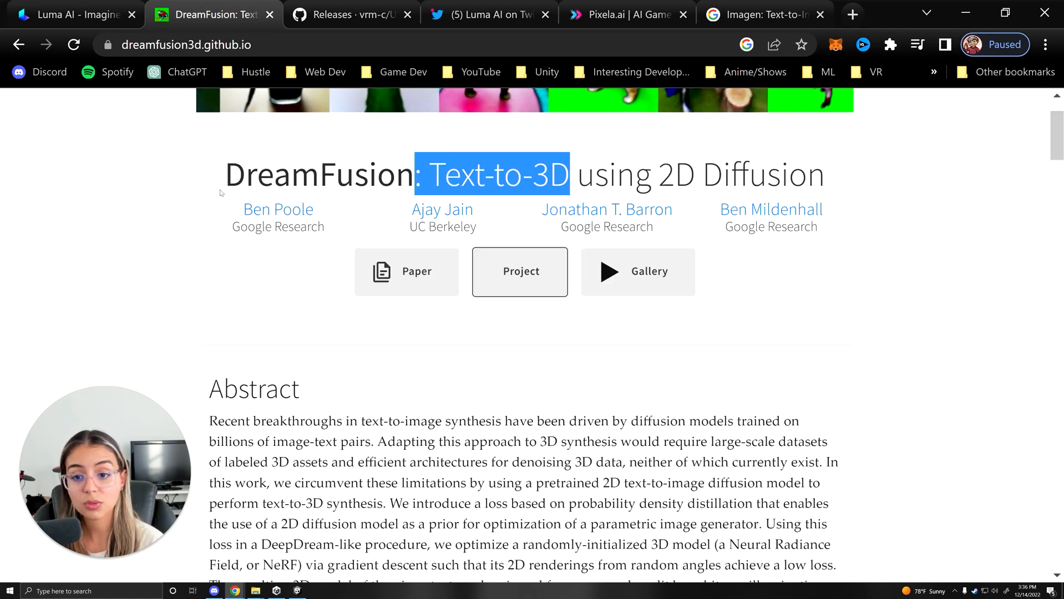
triple_click(523, 174)
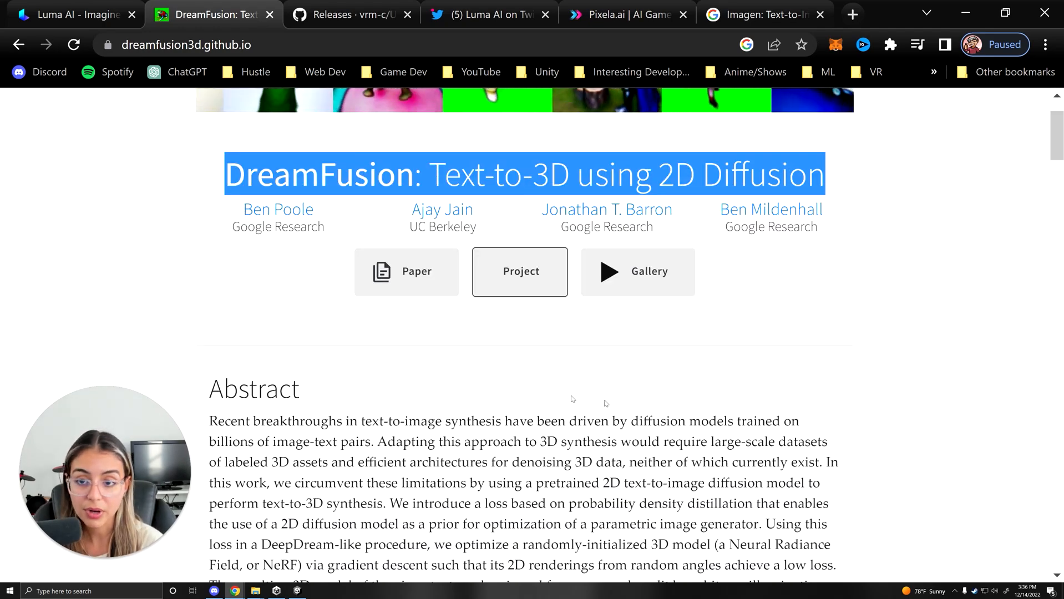
Scroll down through the mesh exports and the Load 3D model gallery of generated models
scroll("down", 3)
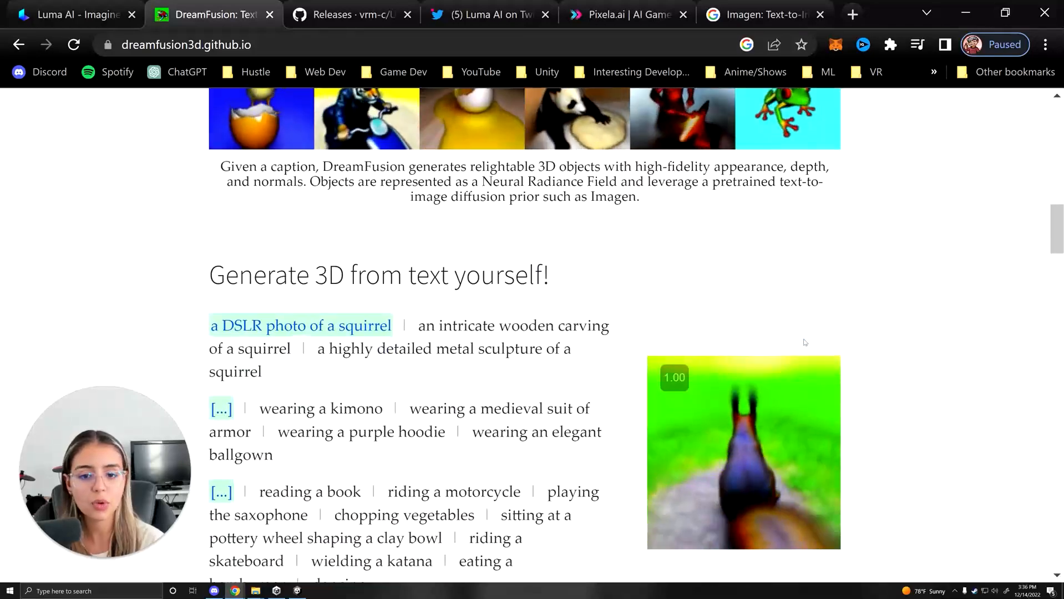
scroll("down", 3)
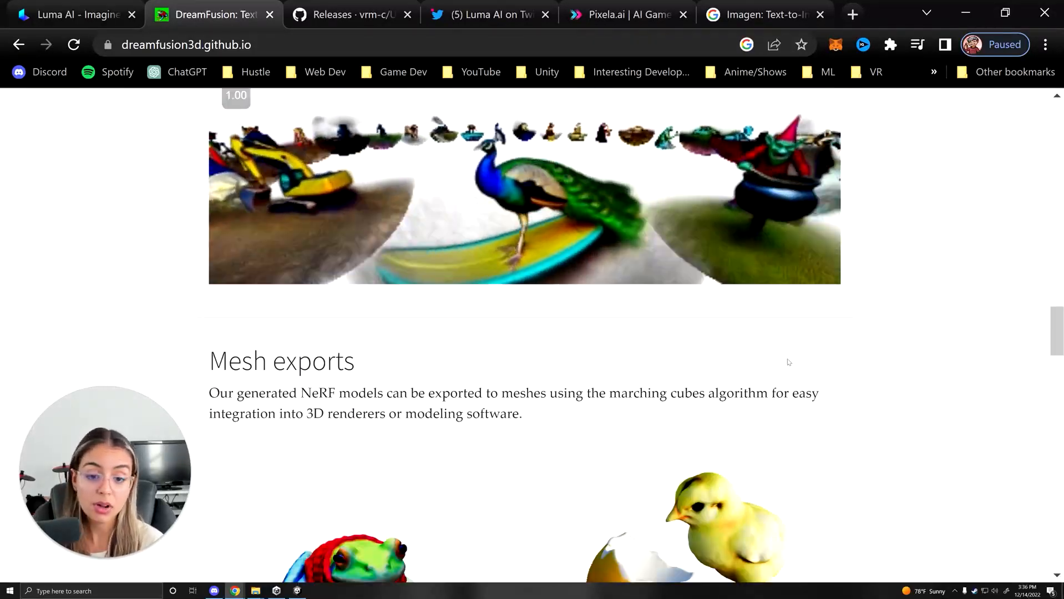
scroll("up", 3)
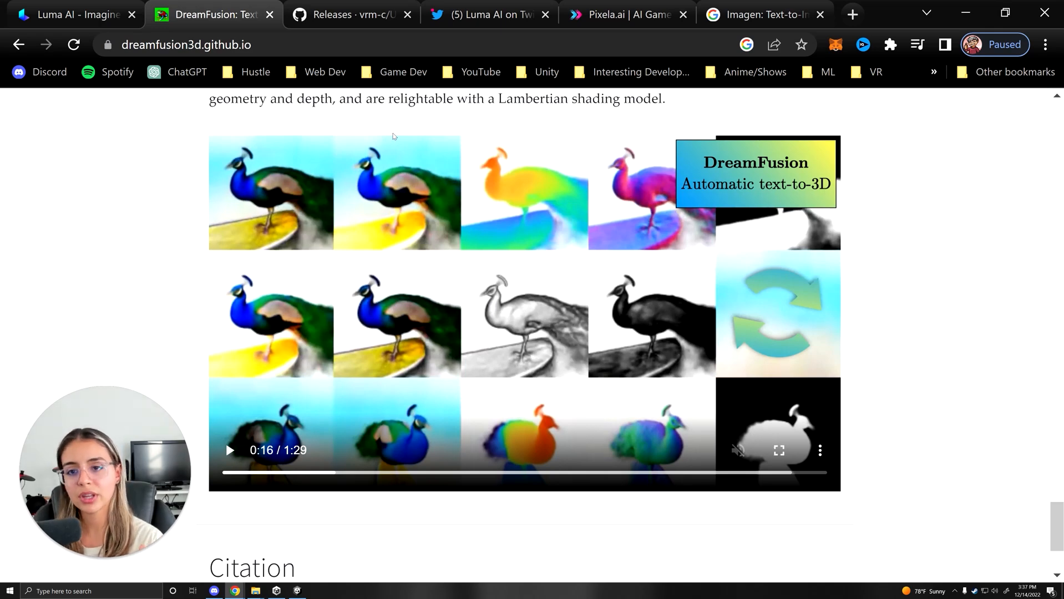
scroll("down", 3)
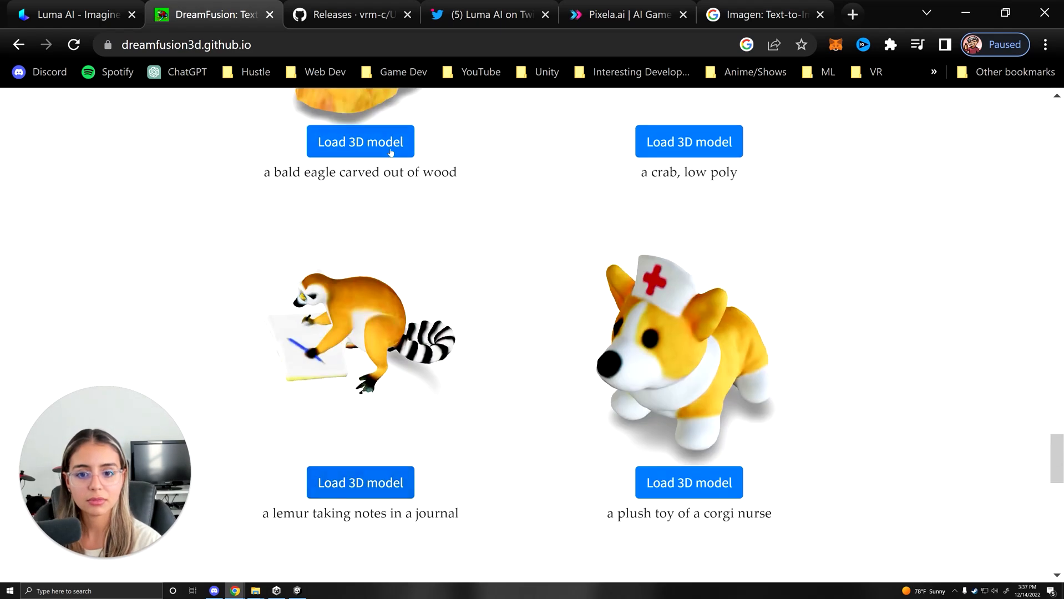
scroll("down", 3)
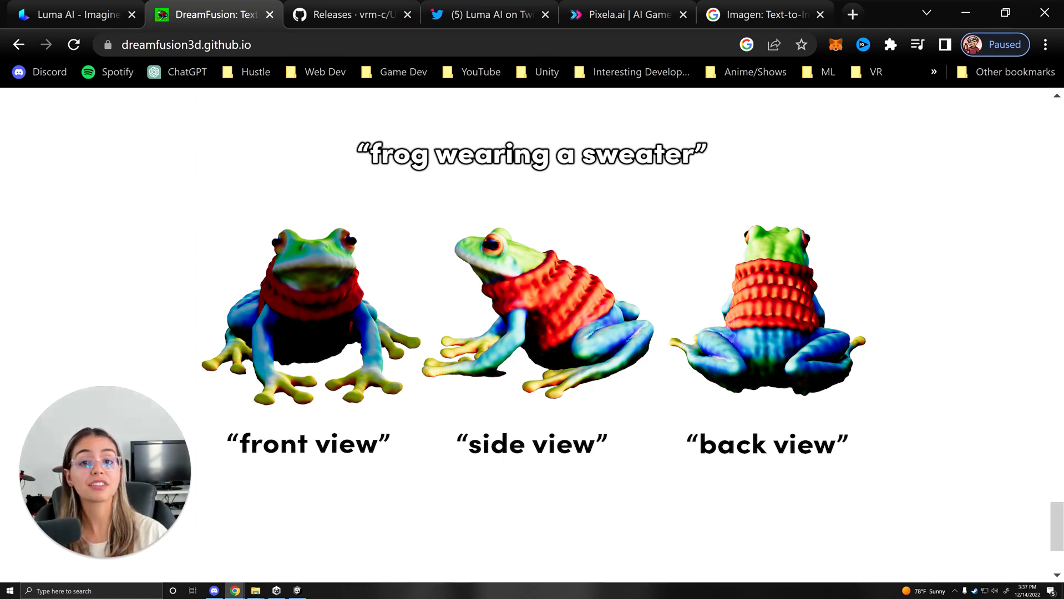
mouse_move(71, 298)
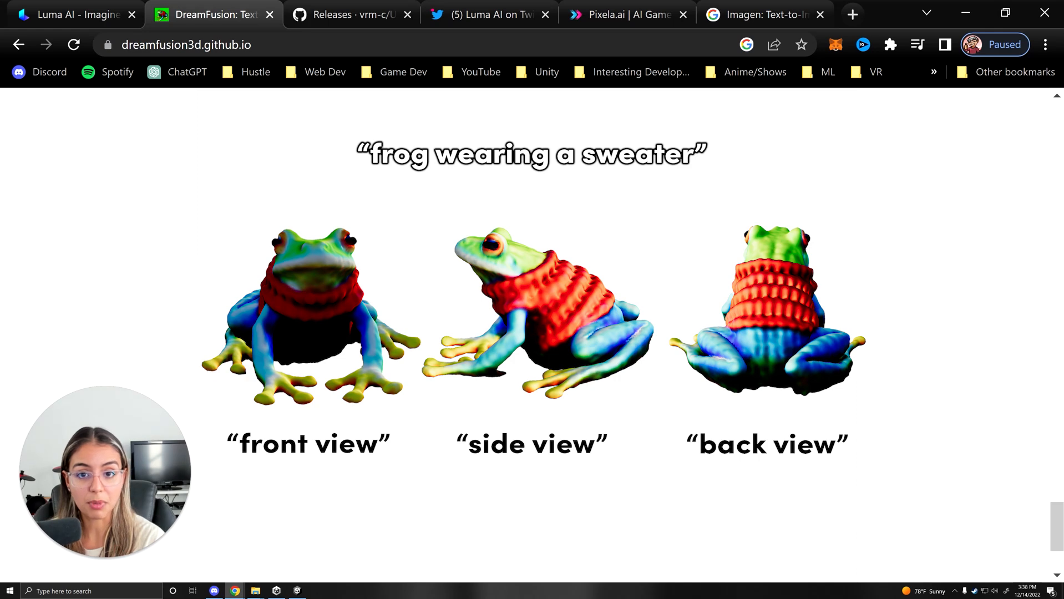
Scroll the DreamFusion page around the overview video and mesh exports gallery
scroll("down", 3)
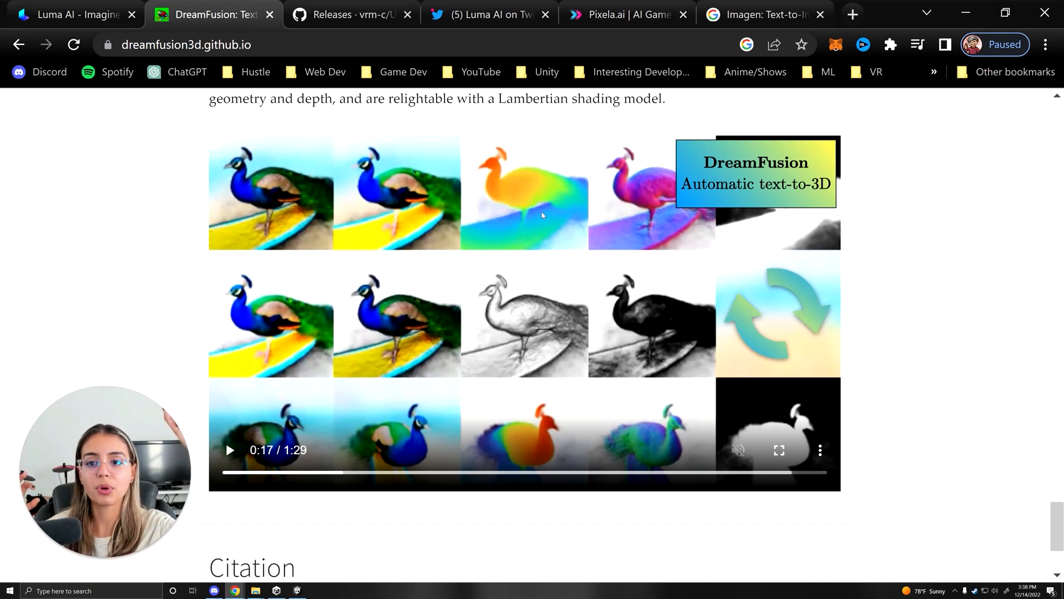
scroll("down", 3)
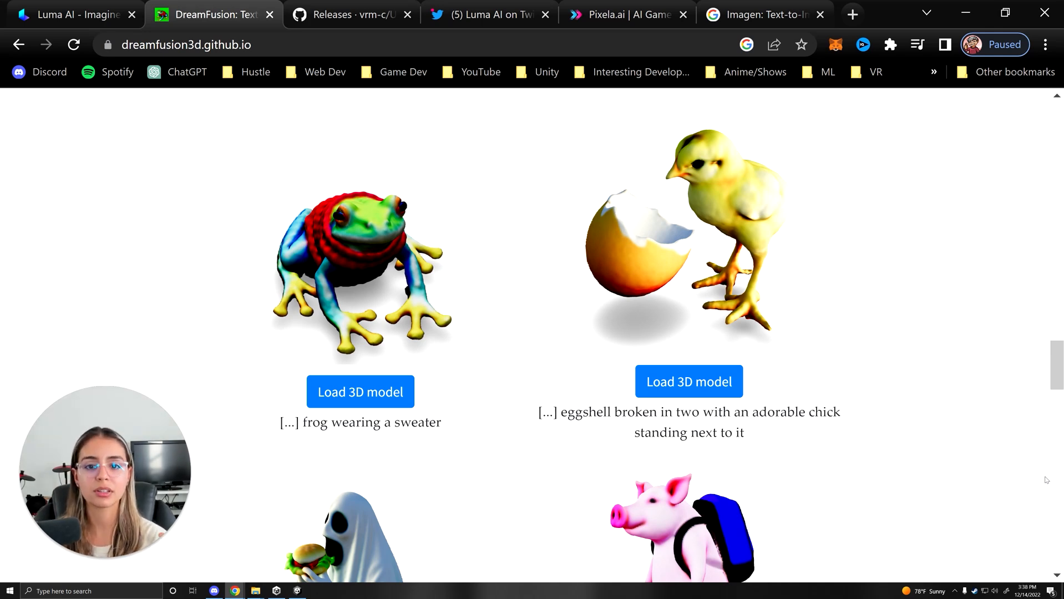
Scroll past the model gallery to 'How does DreamFusion work?' and open the NeRF project page
scroll("down", 3)
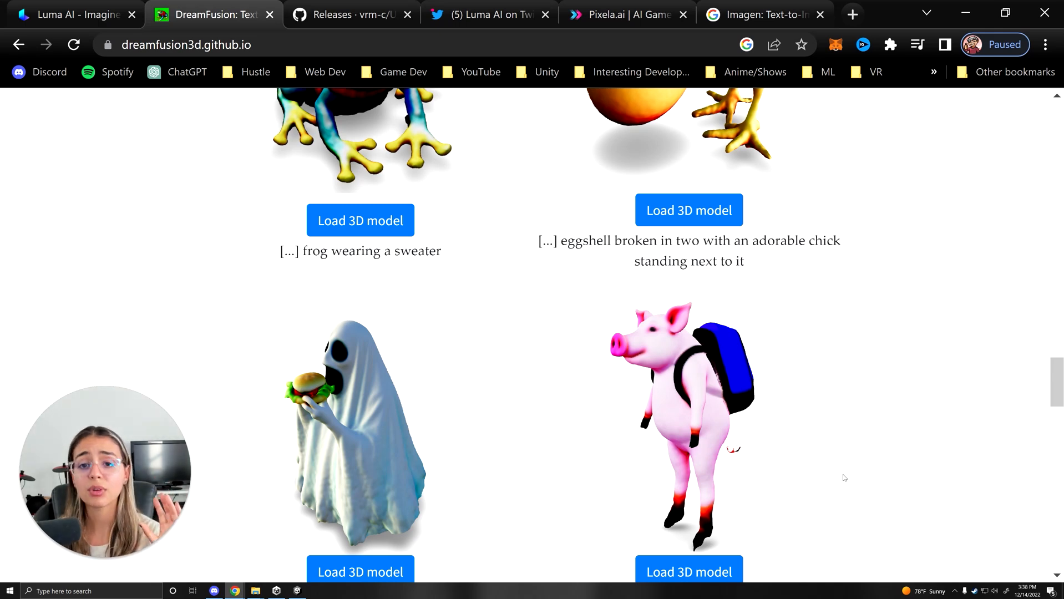
scroll("up", 3)
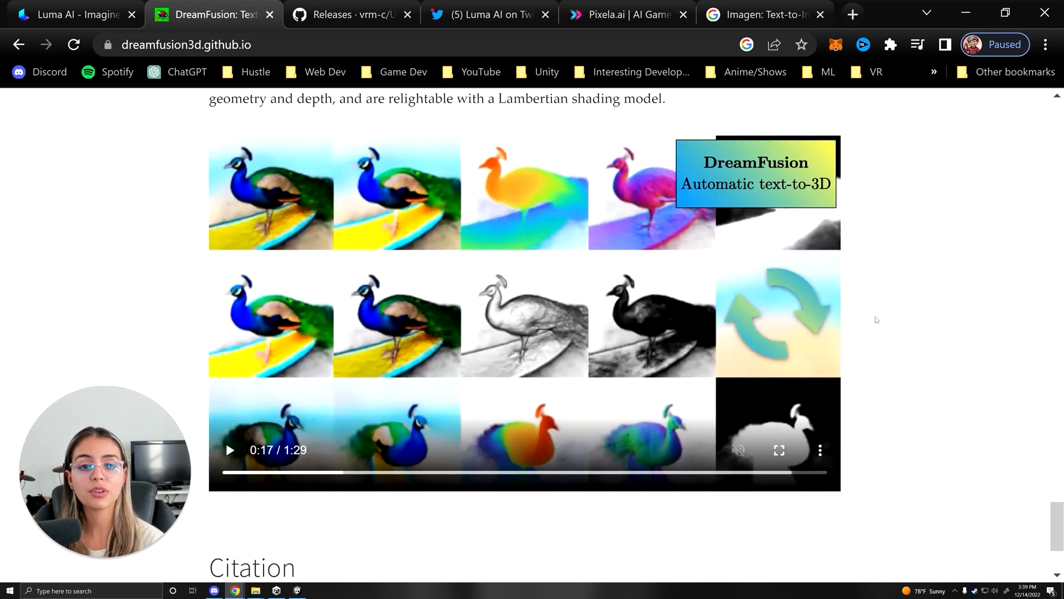
scroll("up", 3)
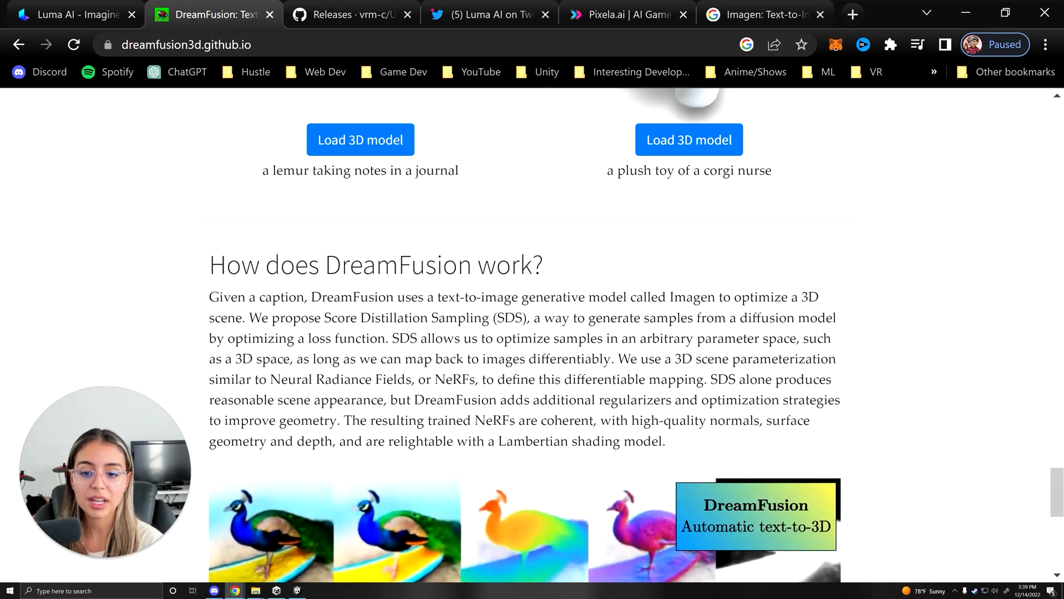
double_click(455, 379)
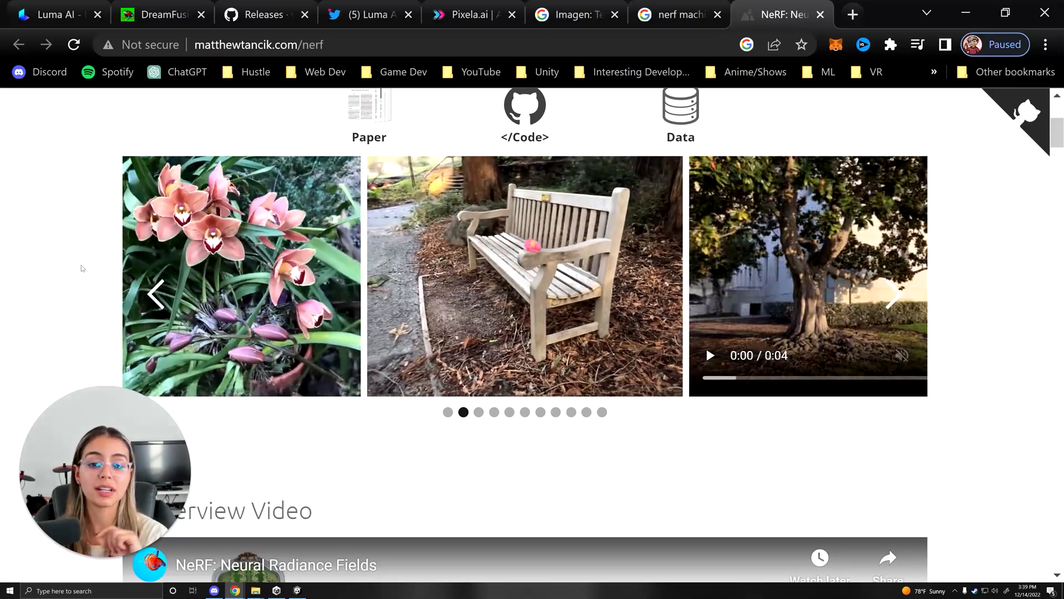
Step back to the earlier NeRF example scene and open NVIDIA's Instant NeRFs blog post
left_click(893, 294)
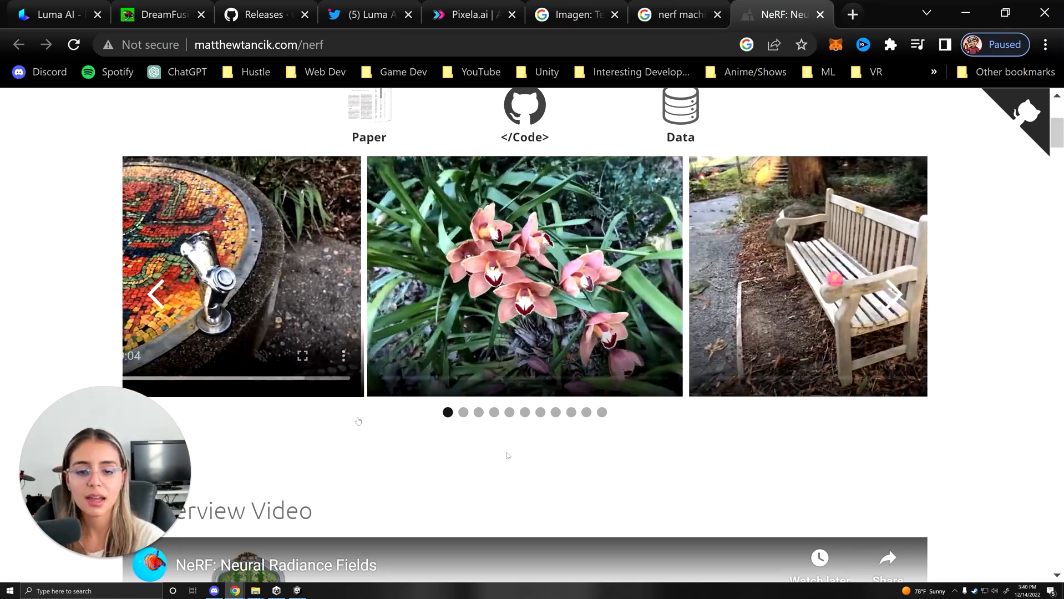
left_click(525, 276)
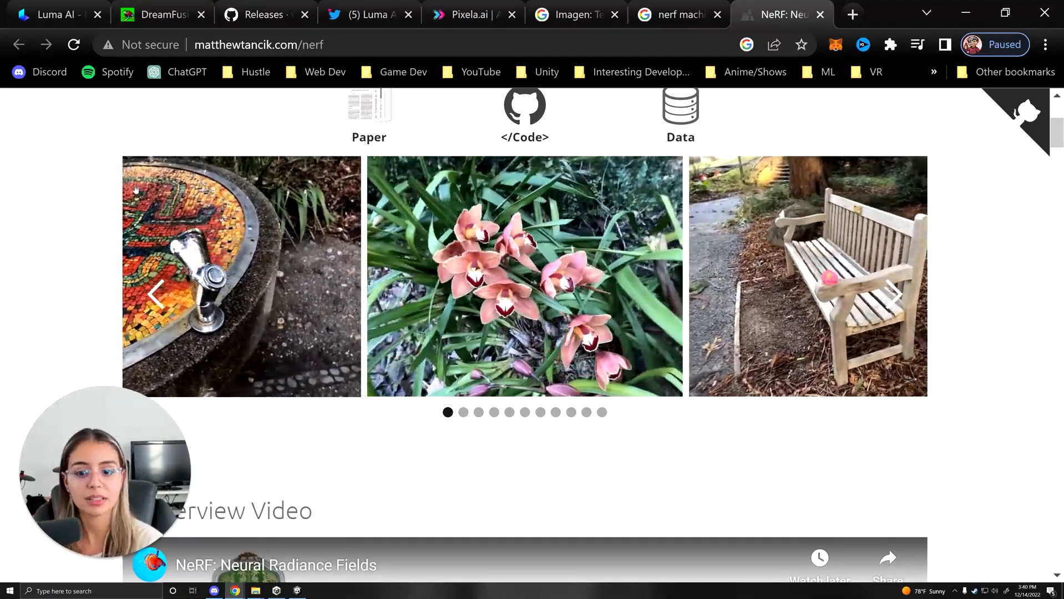
scroll("down", 3)
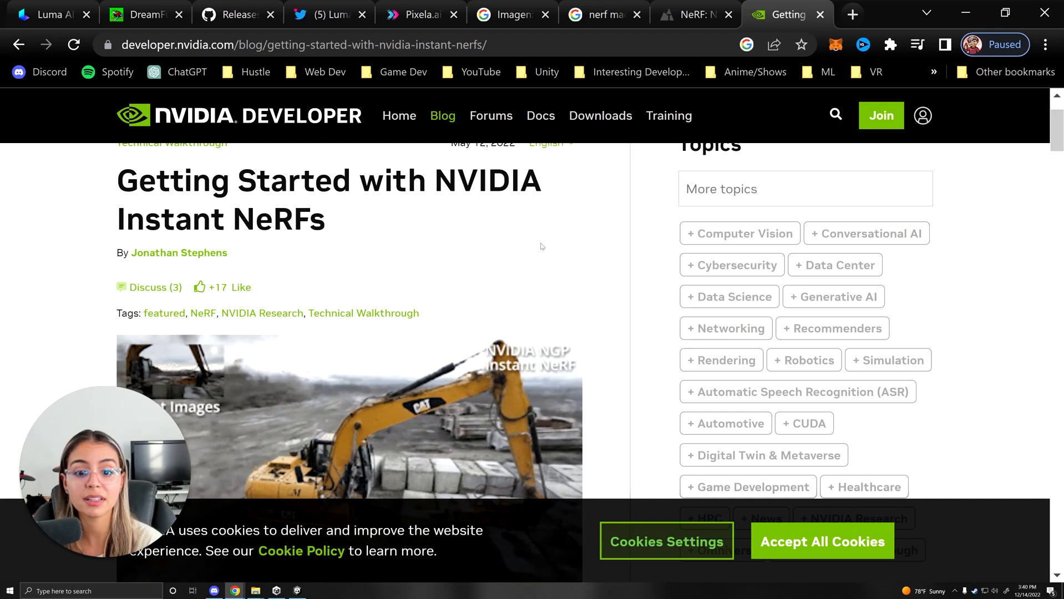
Skim the Instant NeRFs article down to its video, then return to the Luma AI tab
scroll("down", 3)
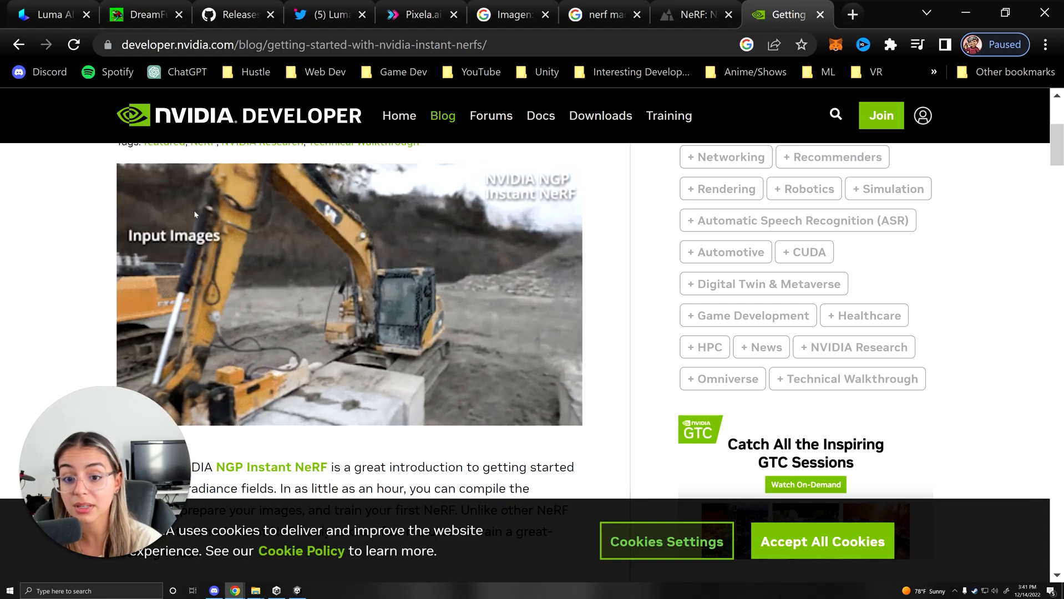
left_click(51, 14)
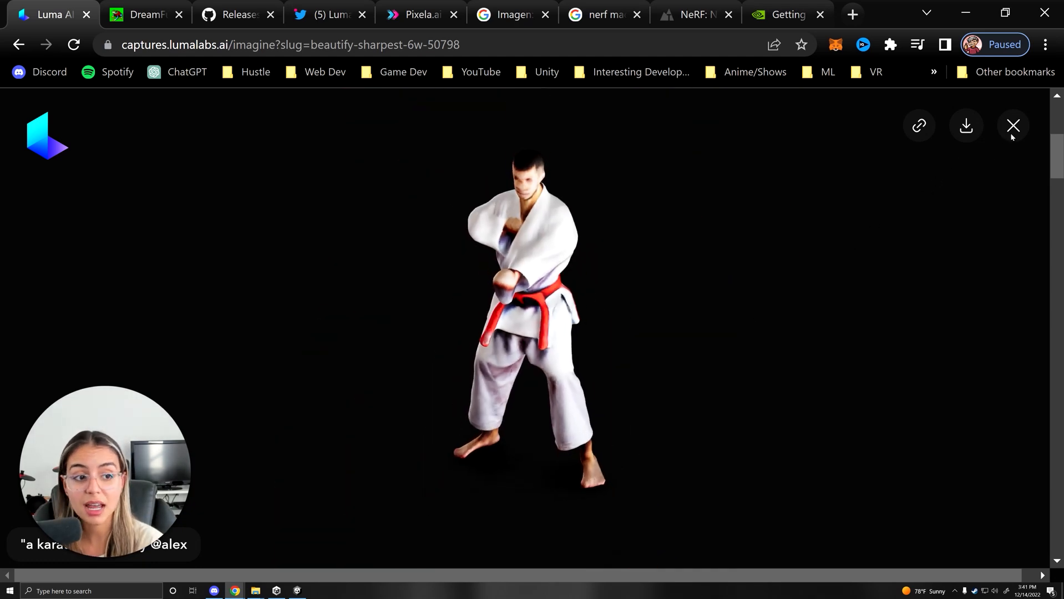
Close the karate master model viewer to return to the Imagine 3D gallery
left_click(1013, 126)
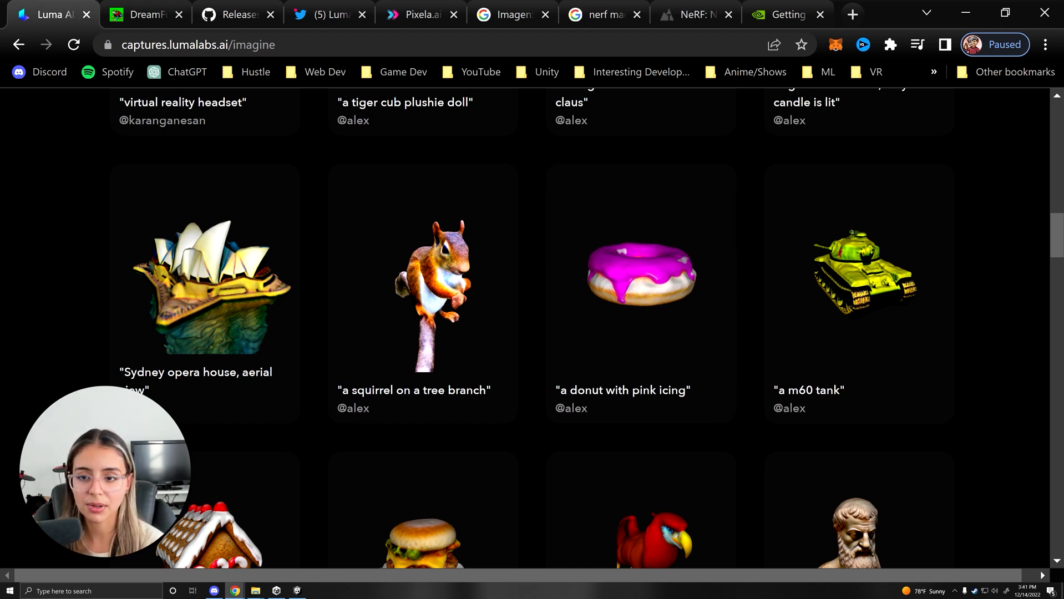
scroll("down", 3)
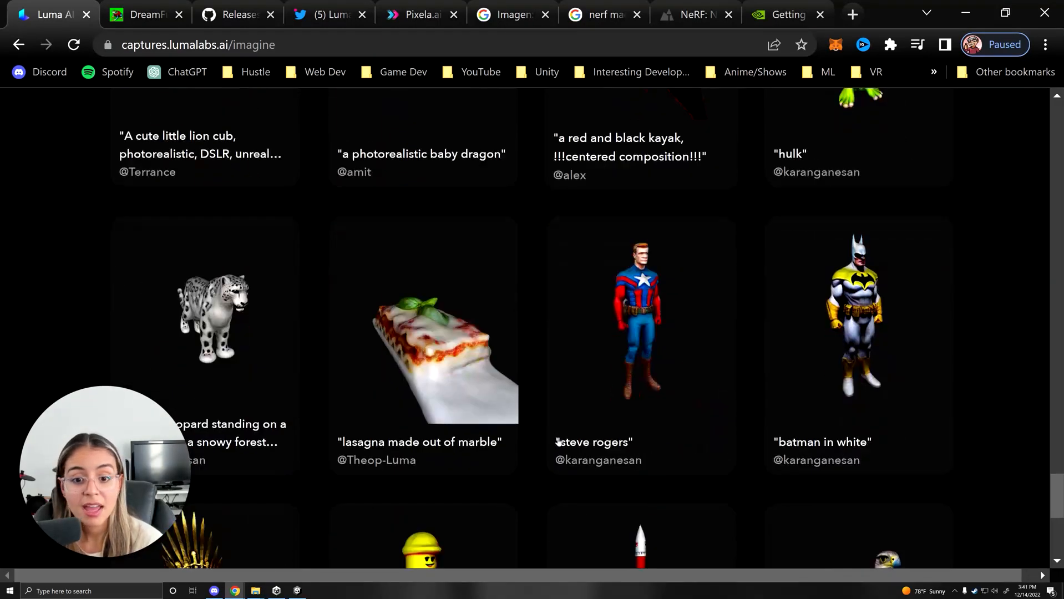
scroll("up", 3)
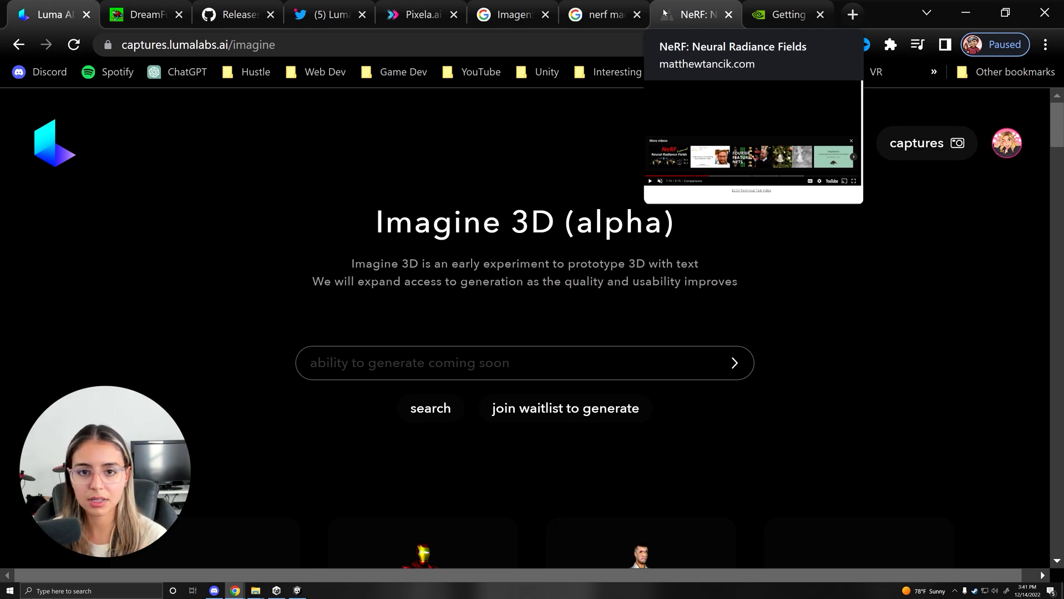
scroll("down", 3)
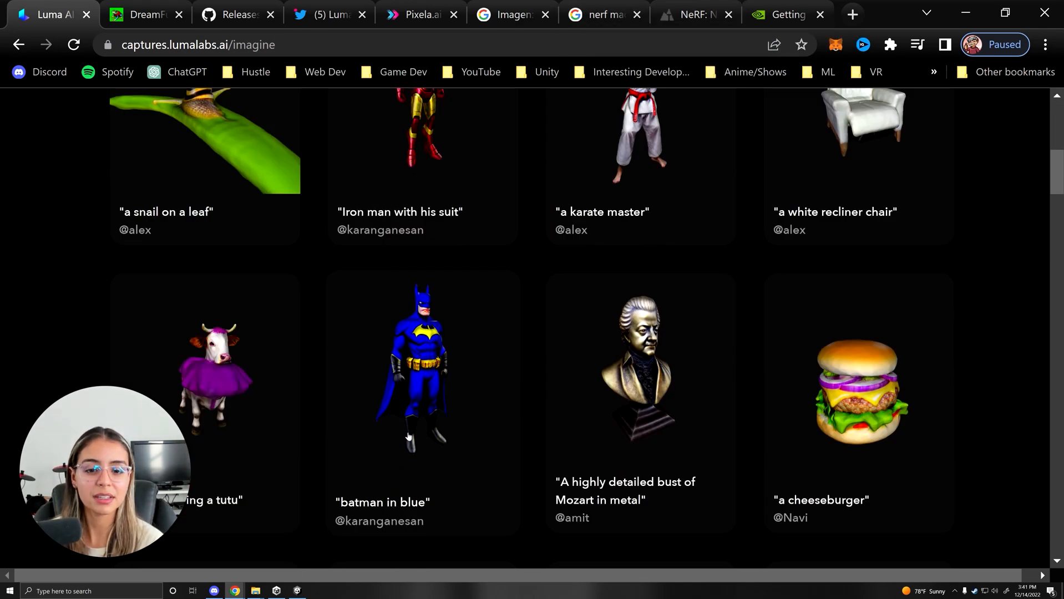
scroll("up", 3)
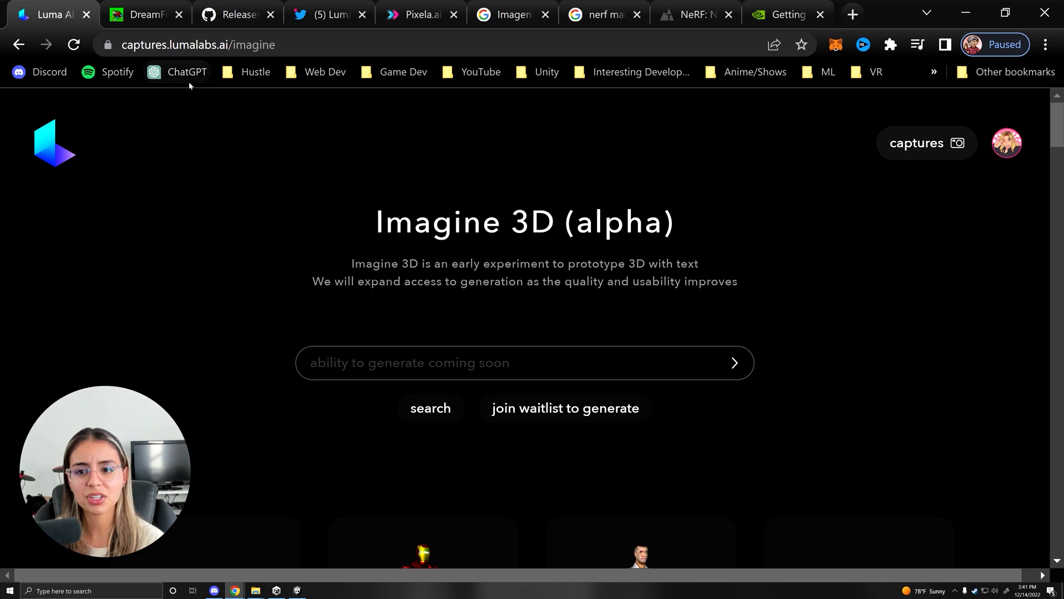
mouse_move(271, 242)
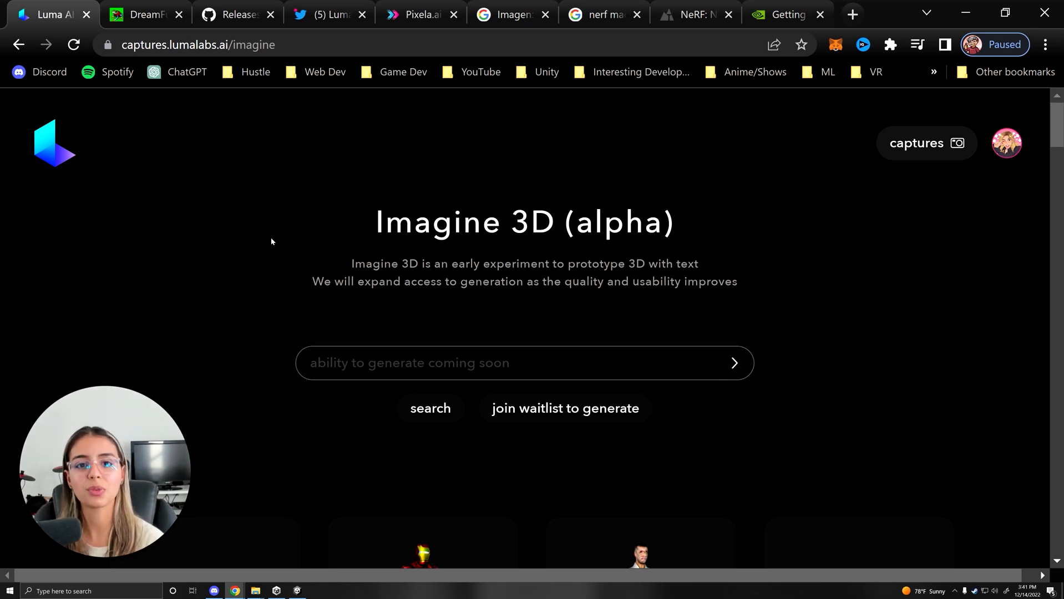
mouse_move(321, 227)
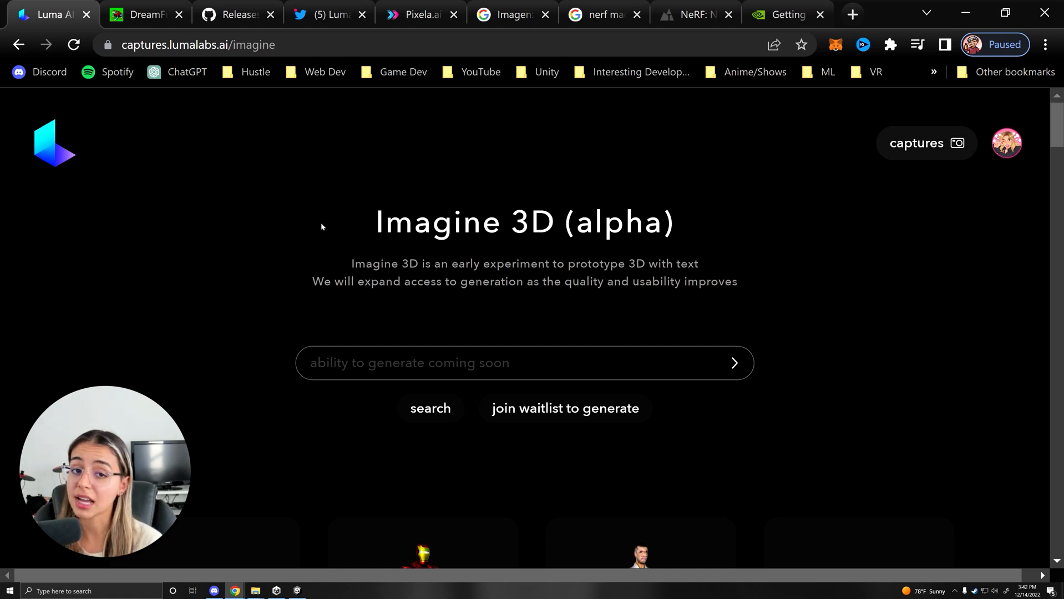
scroll("down", 3)
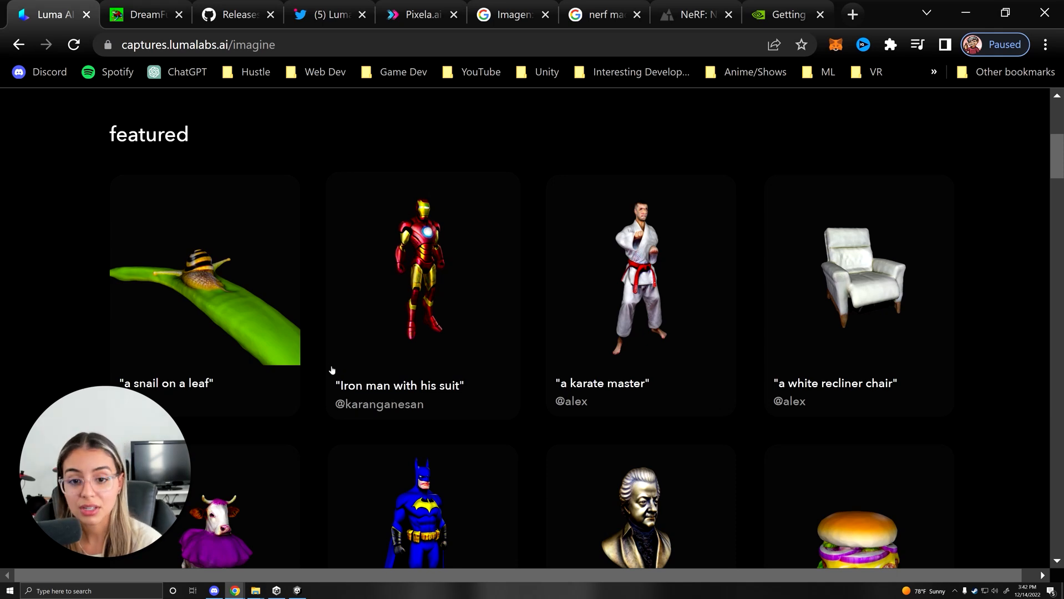
left_click(203, 269)
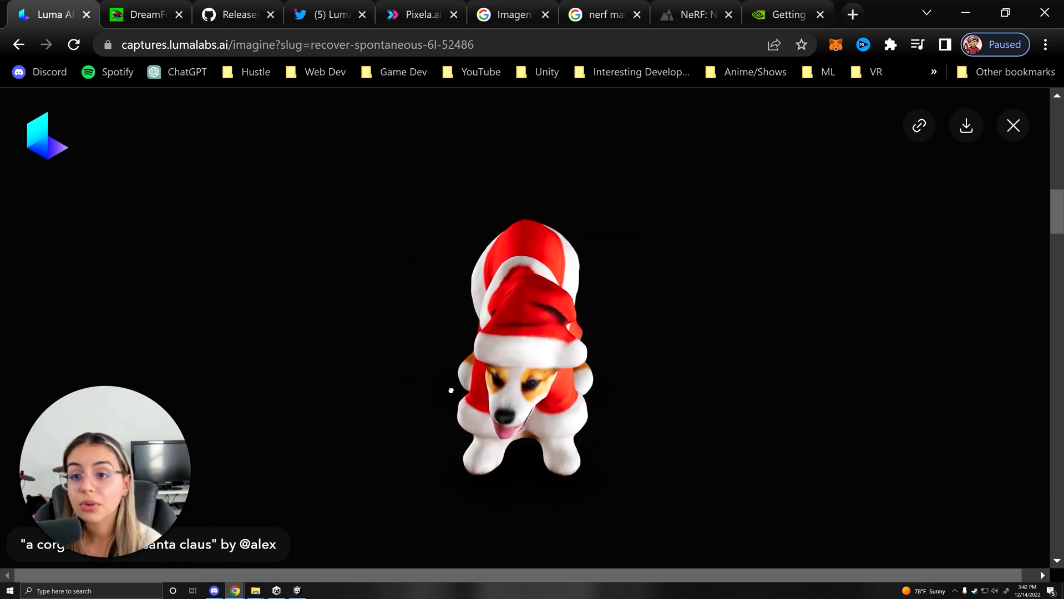
View the corgi Santa model facing forward, then switch to the Pixela.ai texture gallery
scroll("up", 3)
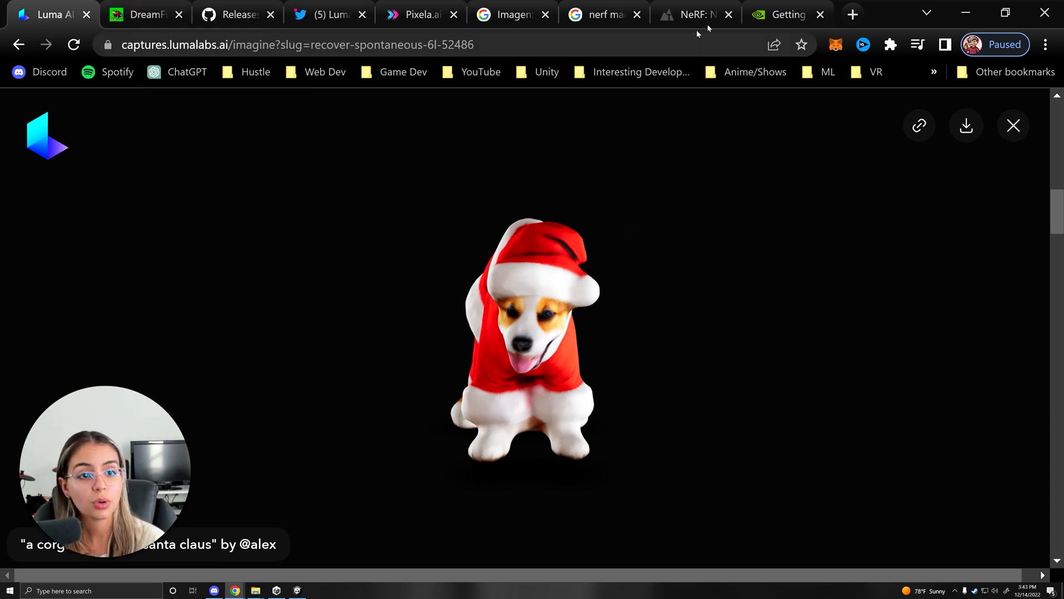
left_click(421, 15)
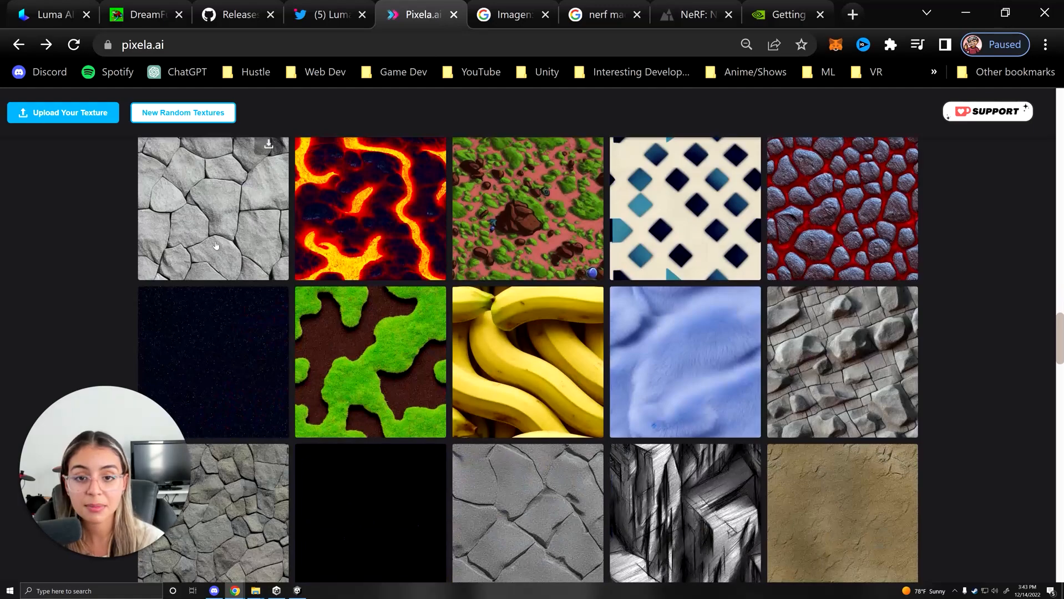
mouse_move(571, 222)
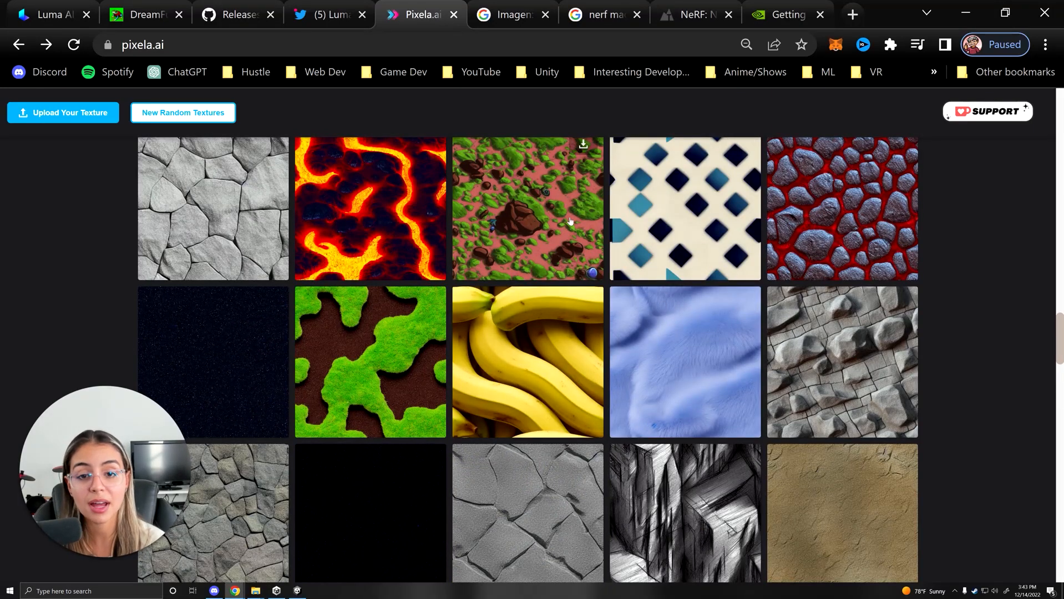
Hover over textures and scroll down to the rock, water, bubble, wood and grass textures
left_click(182, 114)
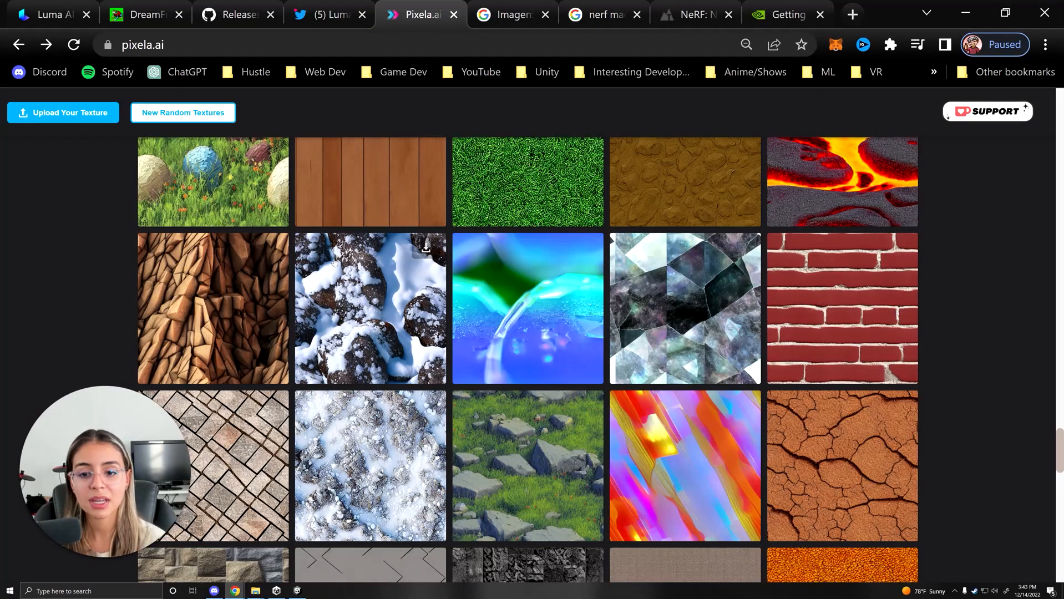
left_click(370, 308)
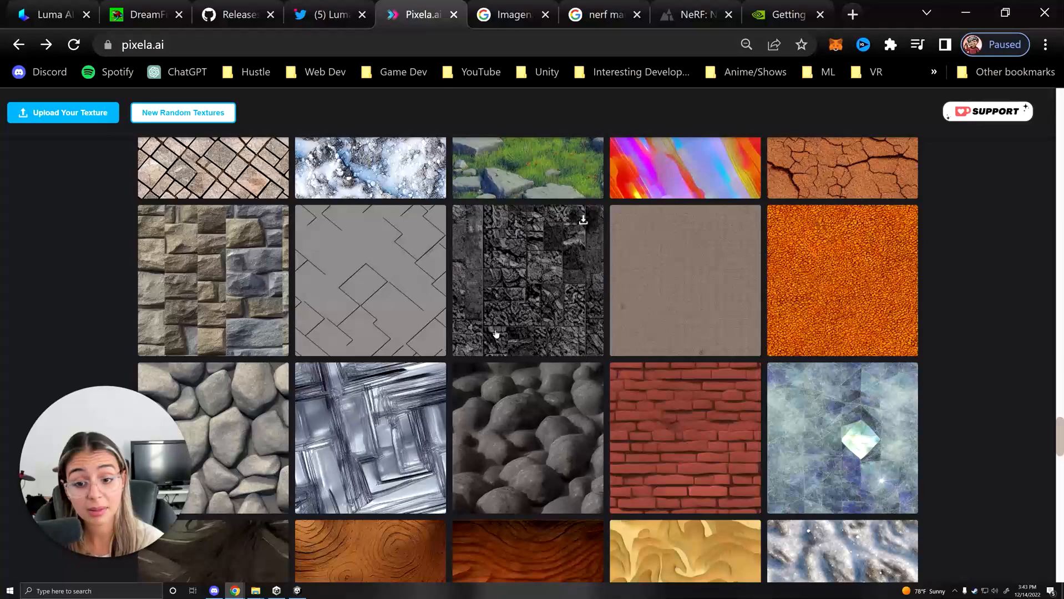
left_click(182, 113)
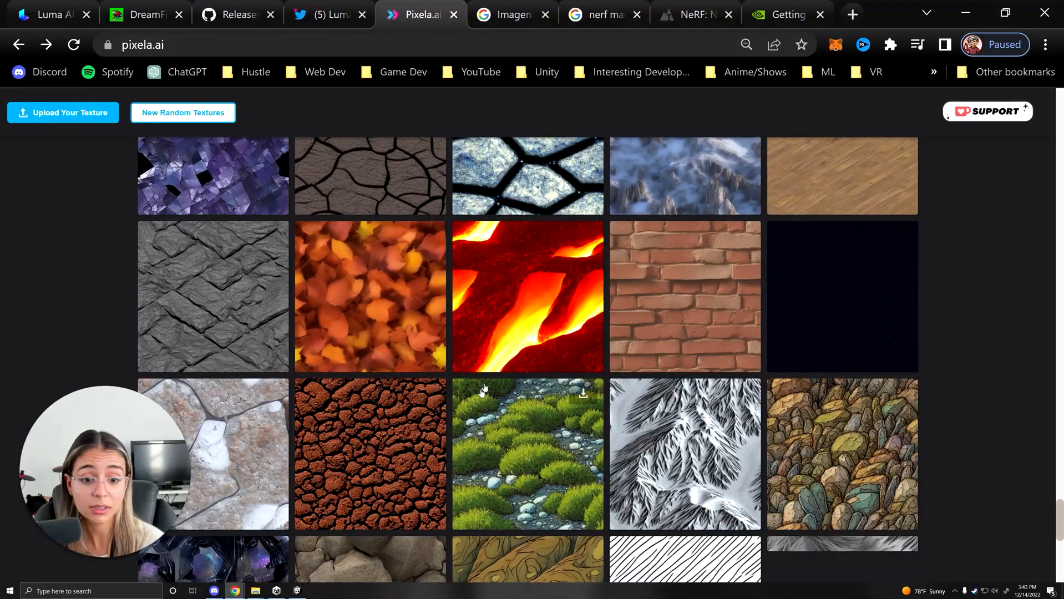
scroll("down", 3)
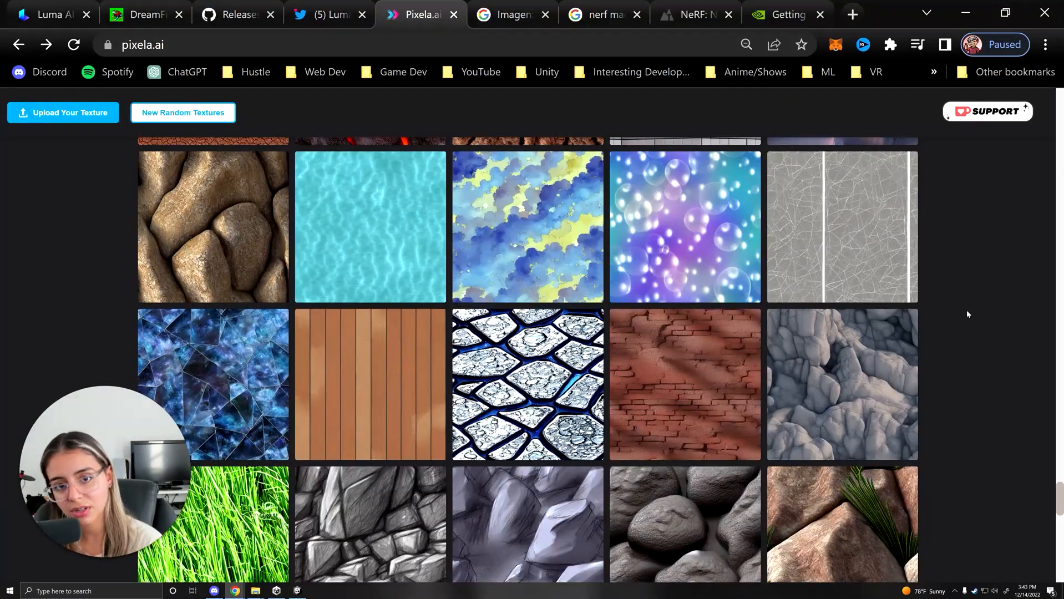